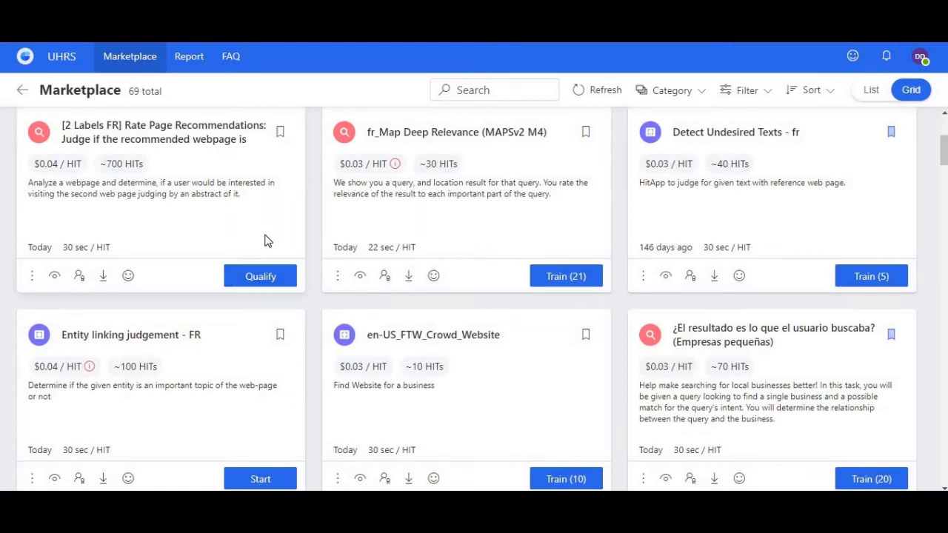
mouse_move(270, 258)
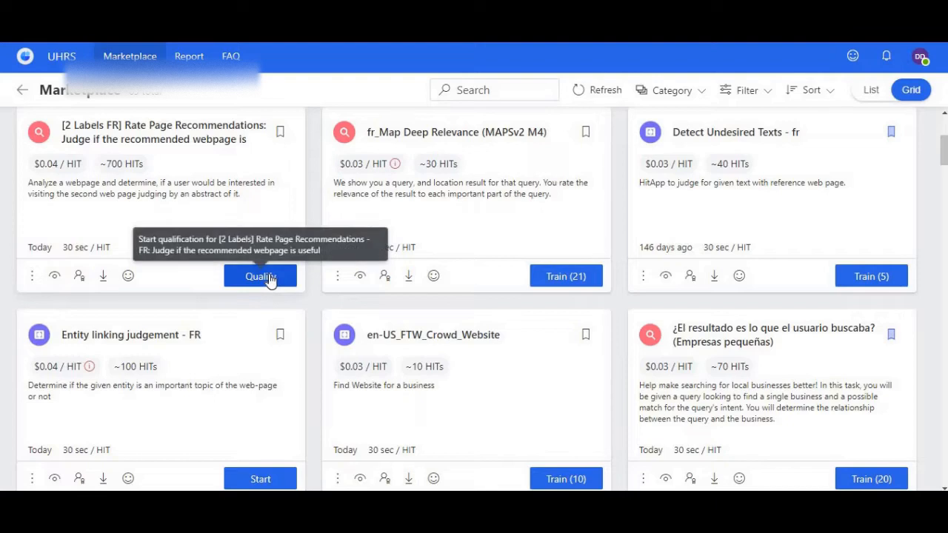
- Begin the qualification test from the [2 Labels FR] Rate Page Recommendations card and confirm it
left_click(261, 276)
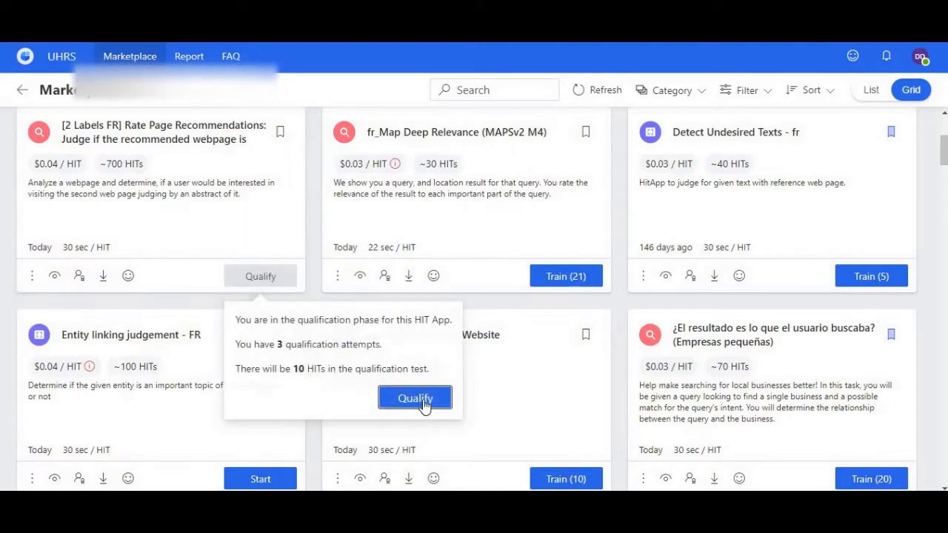
left_click(415, 397)
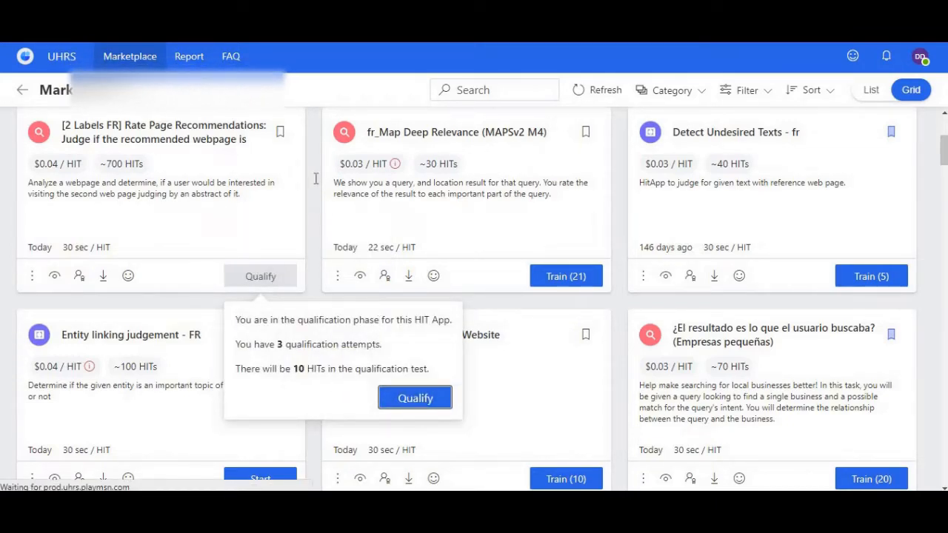
left_click(414, 397)
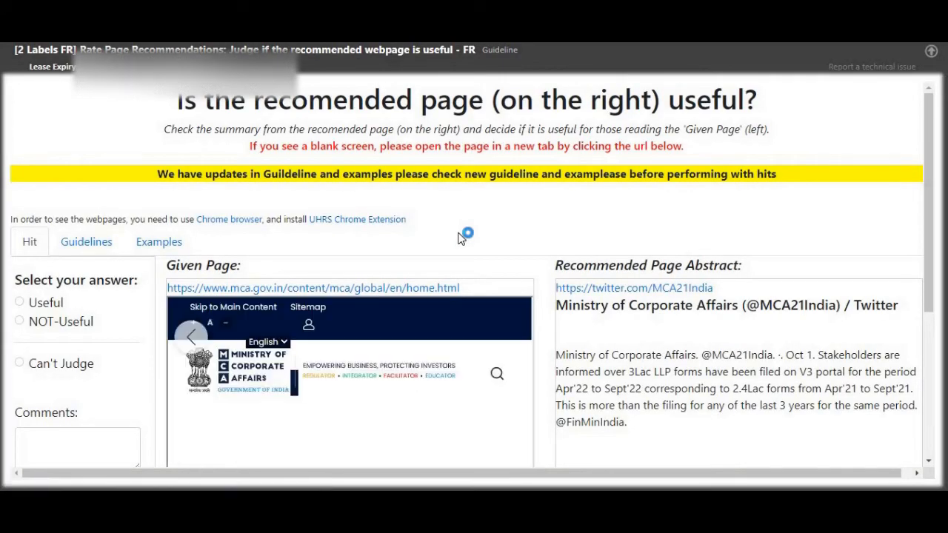
- Judge the Ministry of Corporate Affairs Twitter recommendation Useful and submit it
scroll("down", 3)
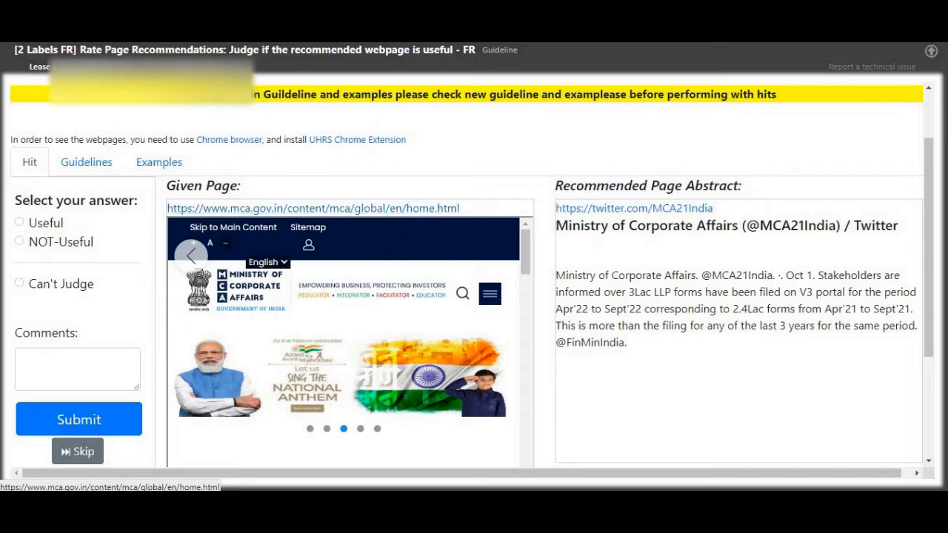
left_click(631, 208)
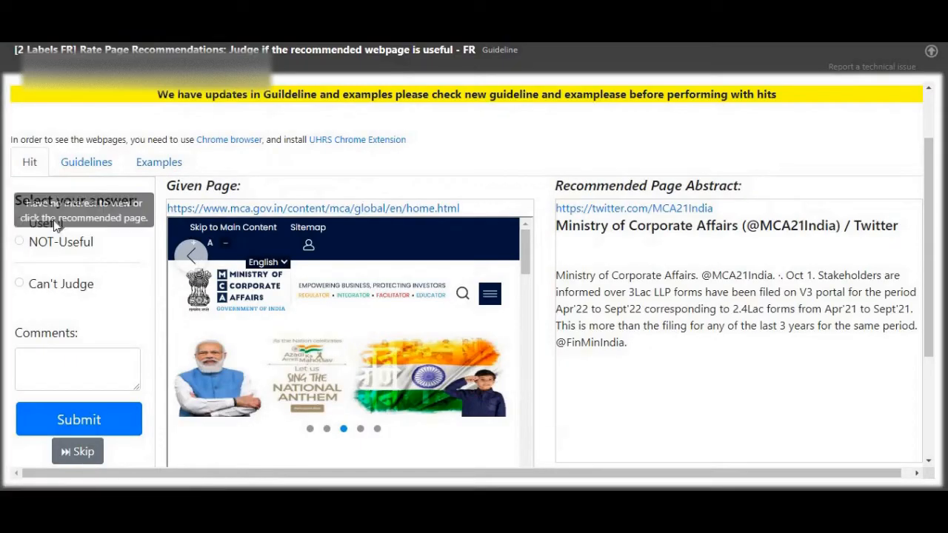
left_click(17, 223)
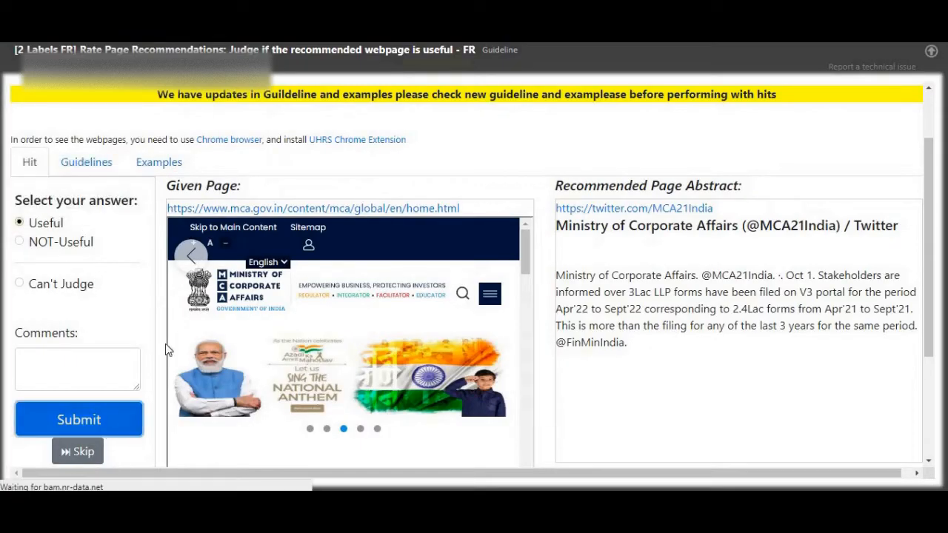
left_click(79, 419)
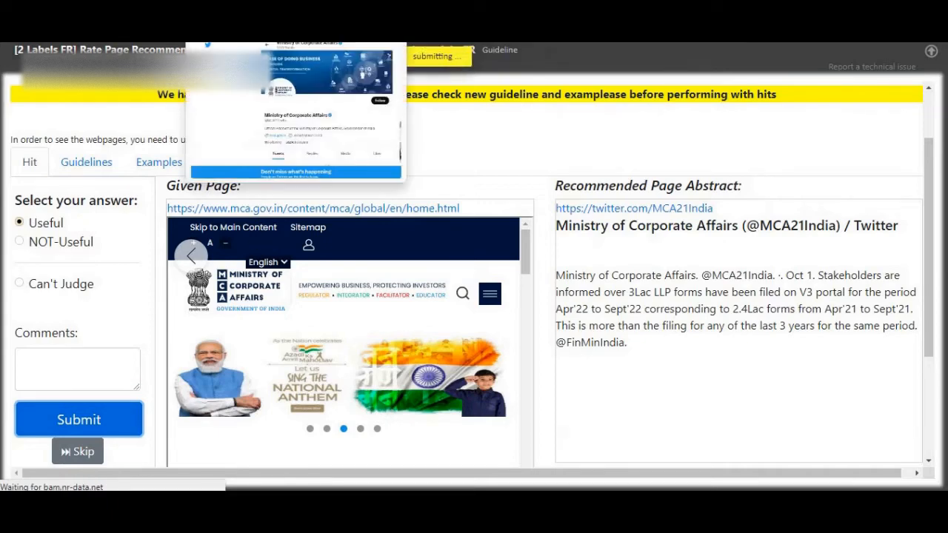
left_click(79, 420)
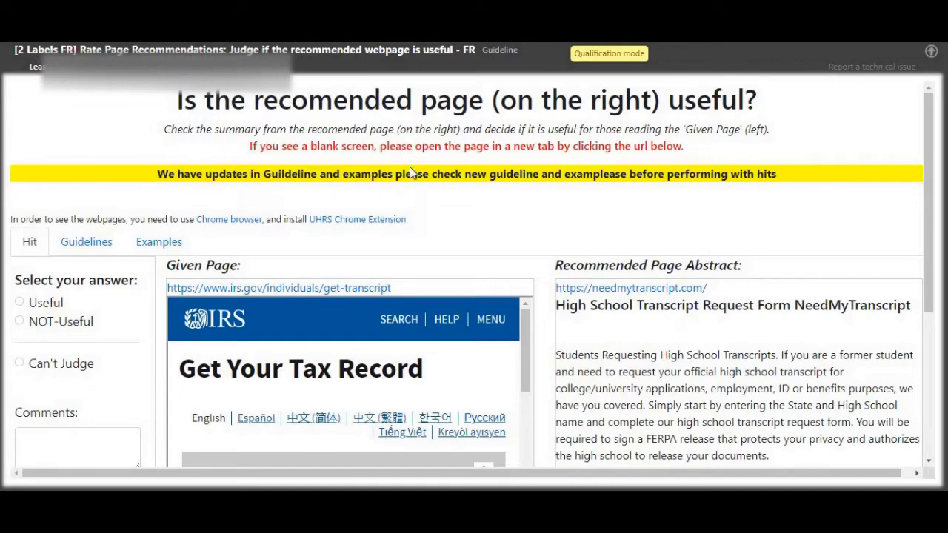
- Open the needmytranscript.com link from the Recommended Page Abstract for review
scroll("down", 3)
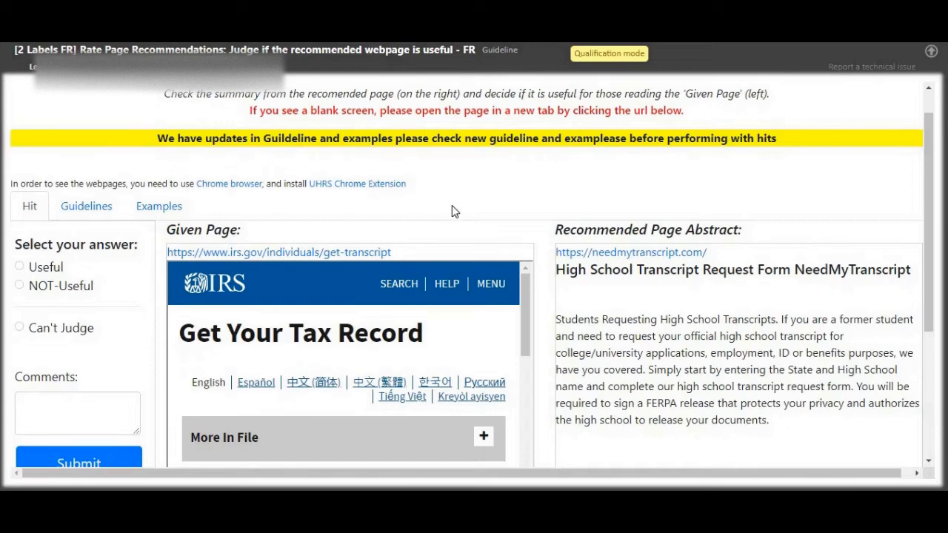
mouse_move(363, 206)
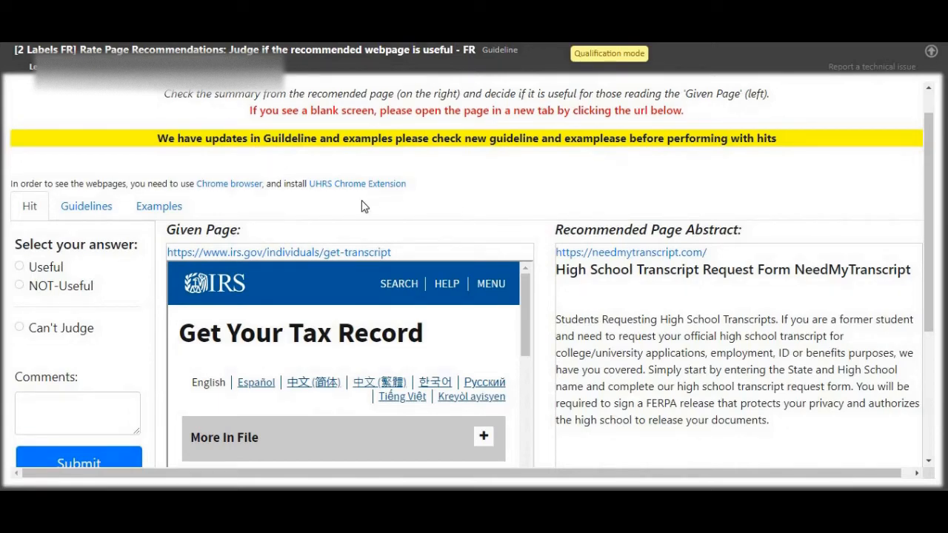
scroll("down", 3)
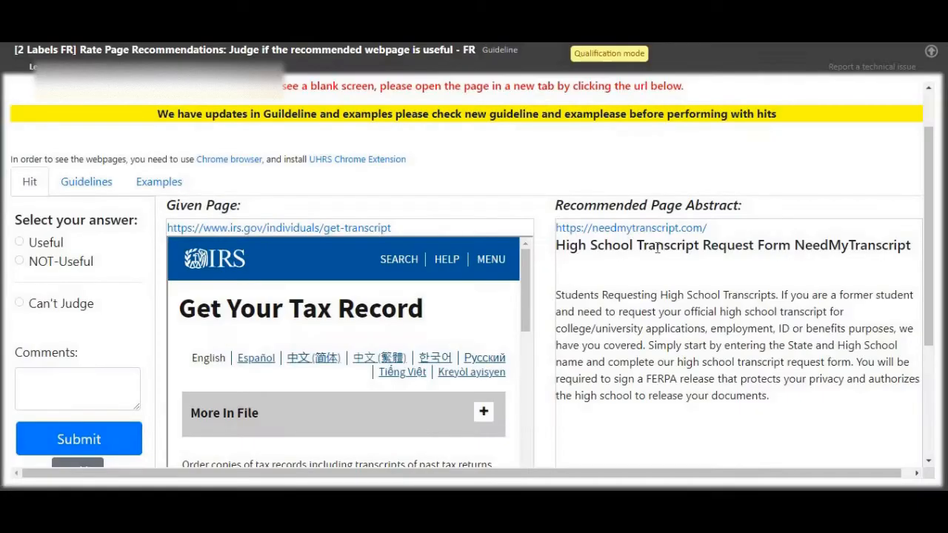
left_click(631, 228)
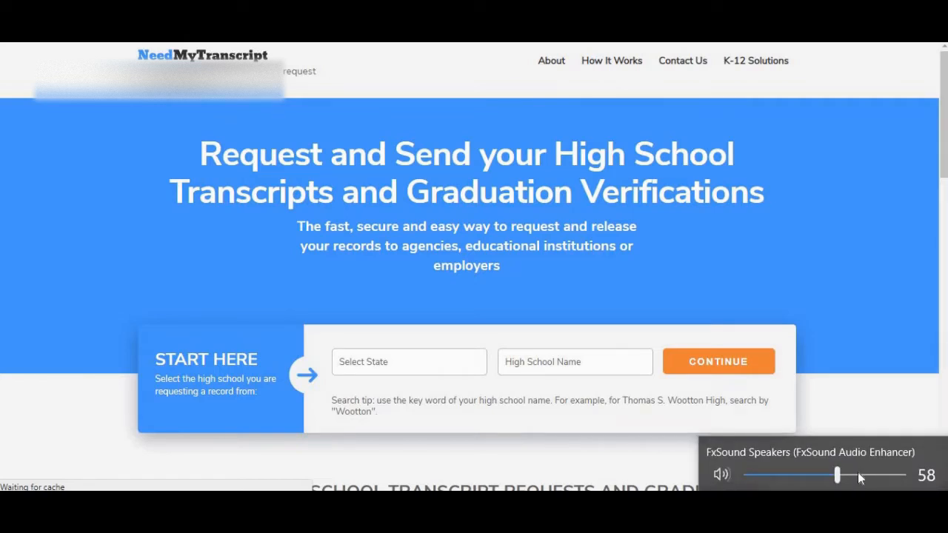
- Read through the NeedMyTranscript and IRS tax-record pages, then return to the UHRS judgment form
left_click_drag(839, 474, 857, 474)
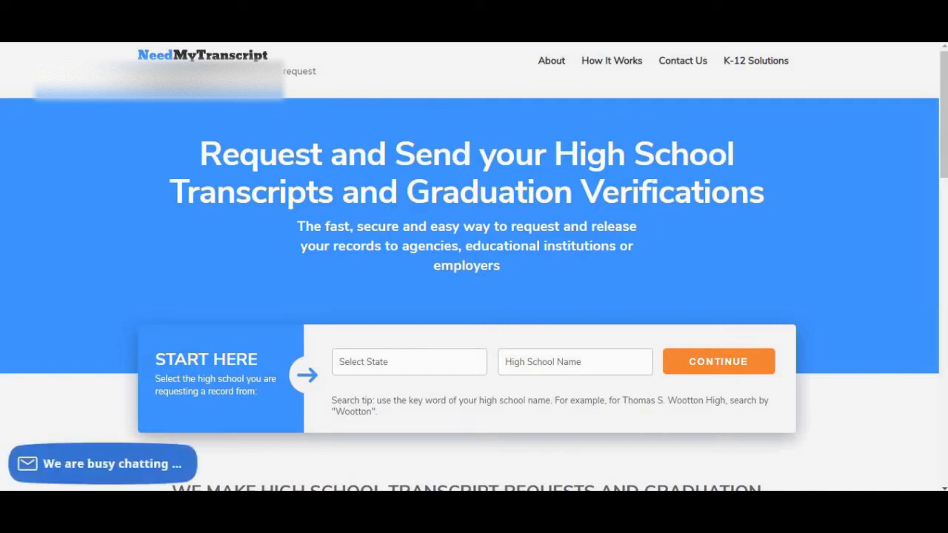
mouse_move(376, 246)
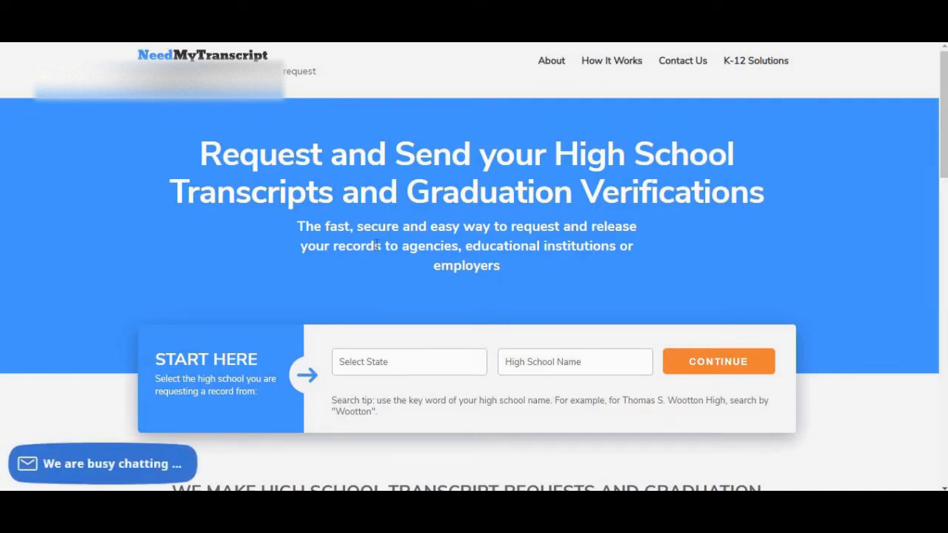
scroll("down", 3)
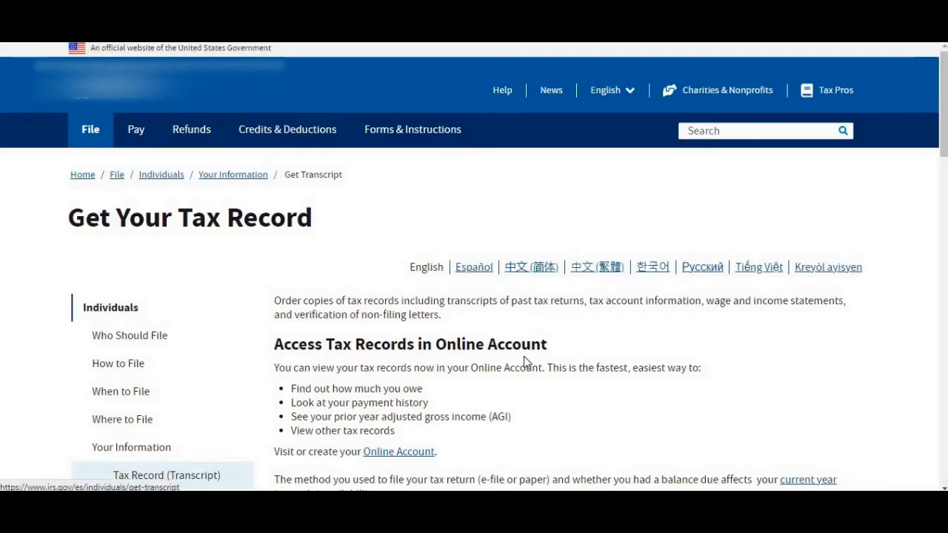
scroll("down", 3)
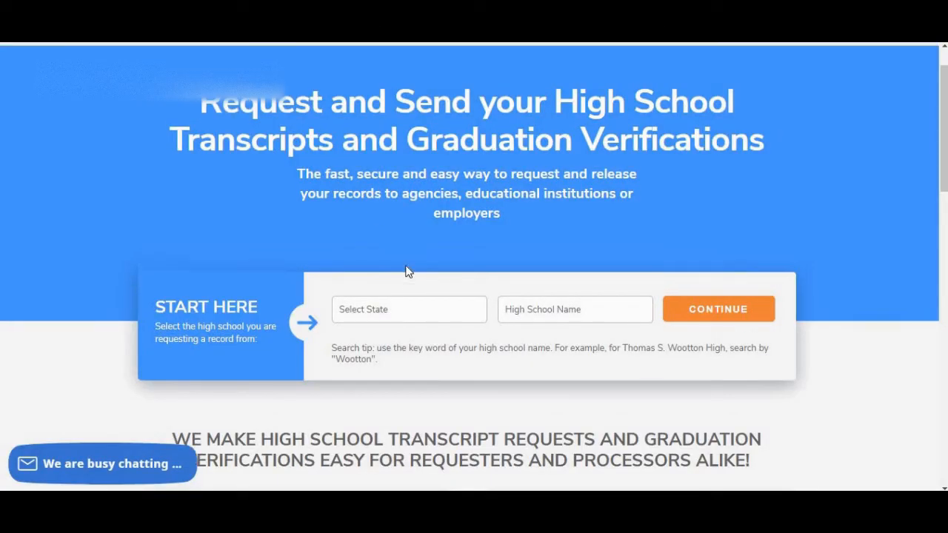
scroll("up", 3)
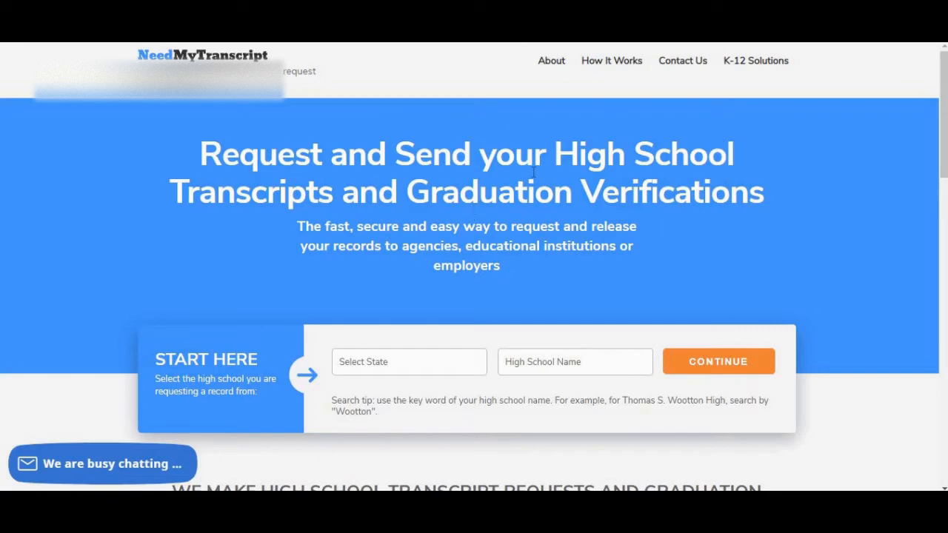
scroll("down", 3)
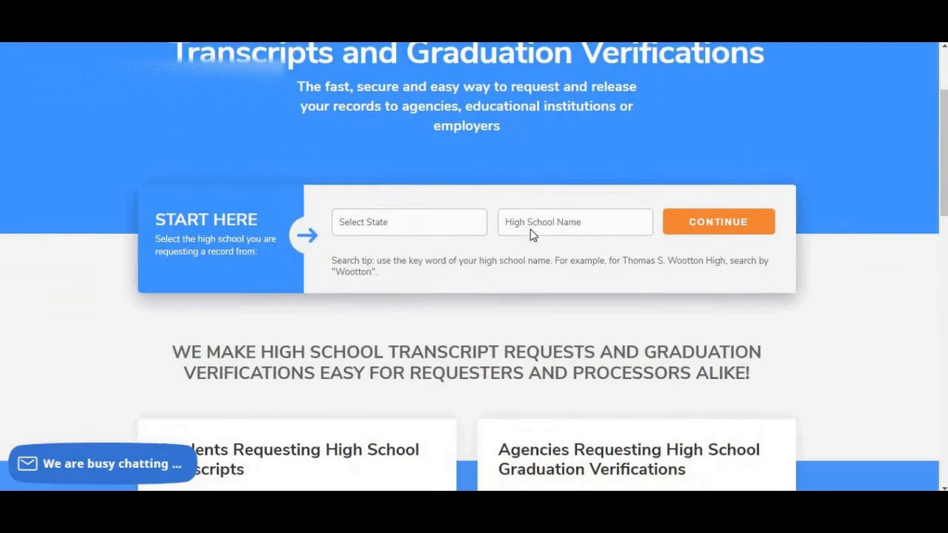
scroll("down", 3)
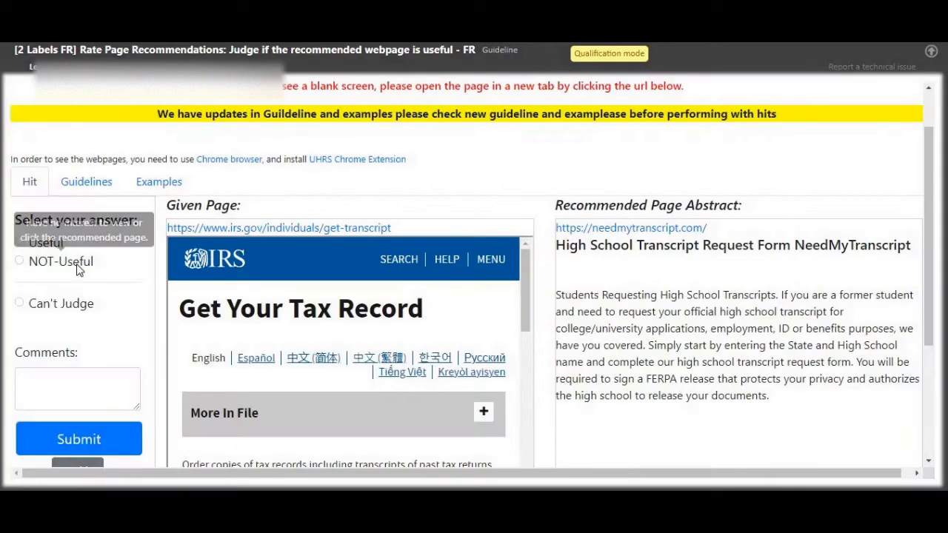
- Rate the NeedMyTranscript recommendation NOT-Useful and submit it
left_click(19, 163)
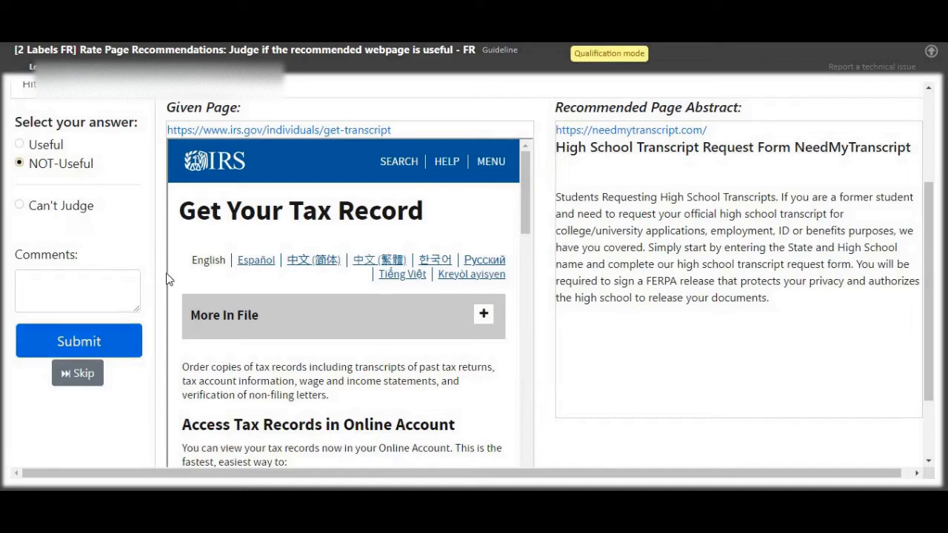
left_click(79, 341)
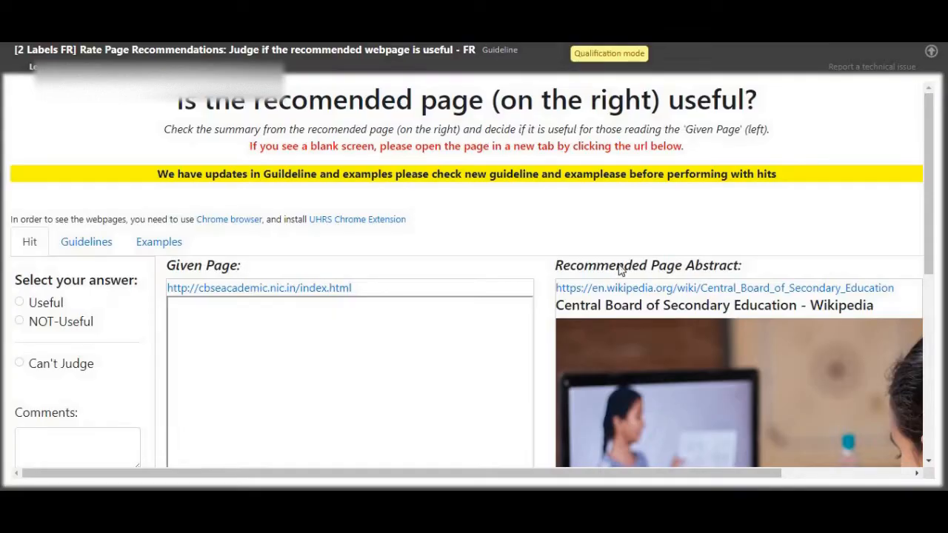
- Mark the CBSE Wikipedia recommendation Useful and submit it
left_click(724, 287)
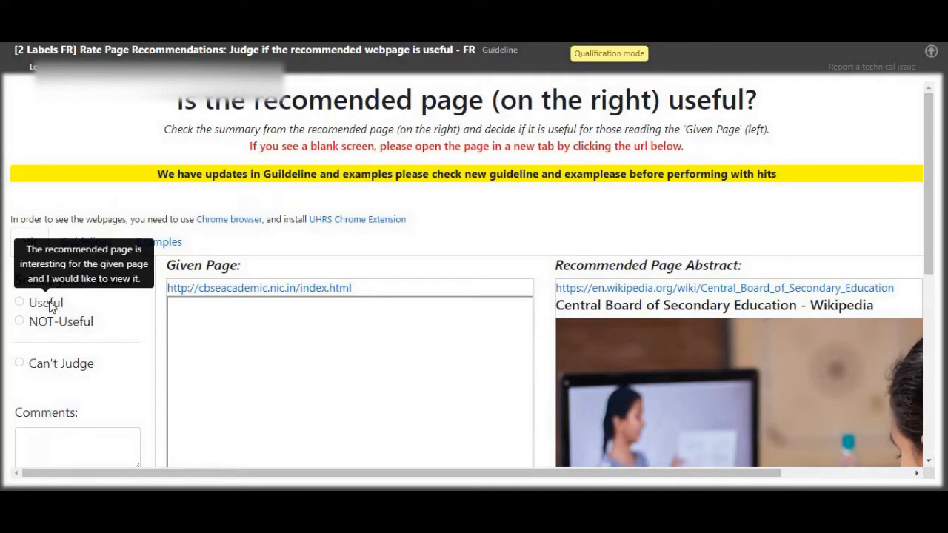
scroll("down", 3)
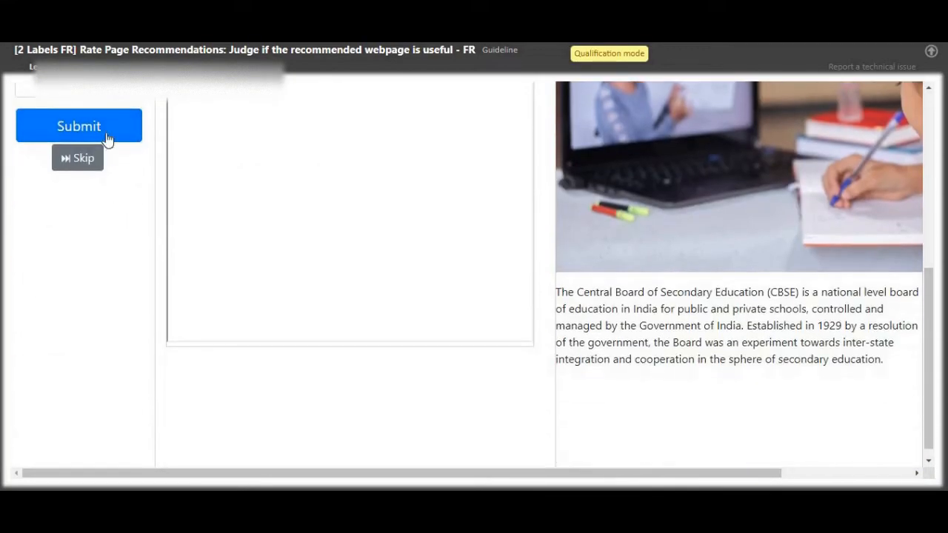
left_click(78, 124)
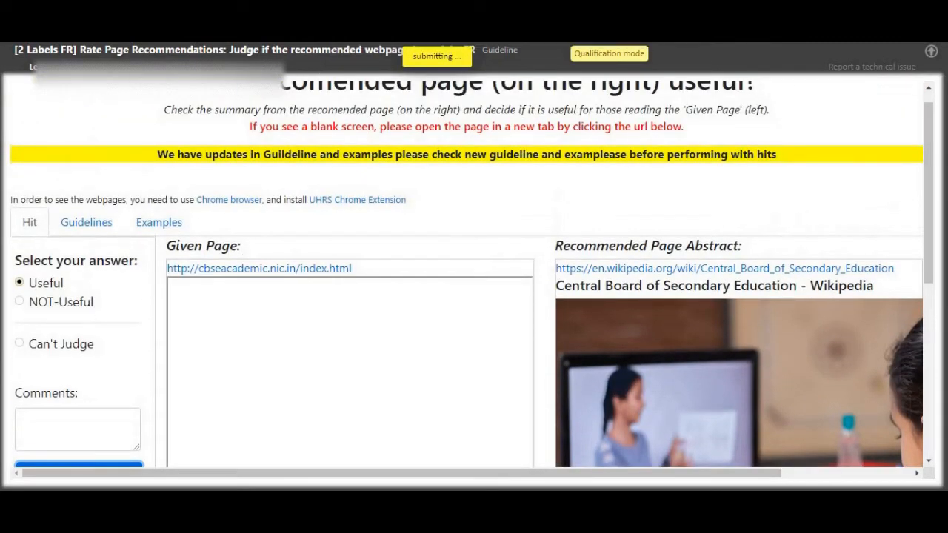
left_click(78, 465)
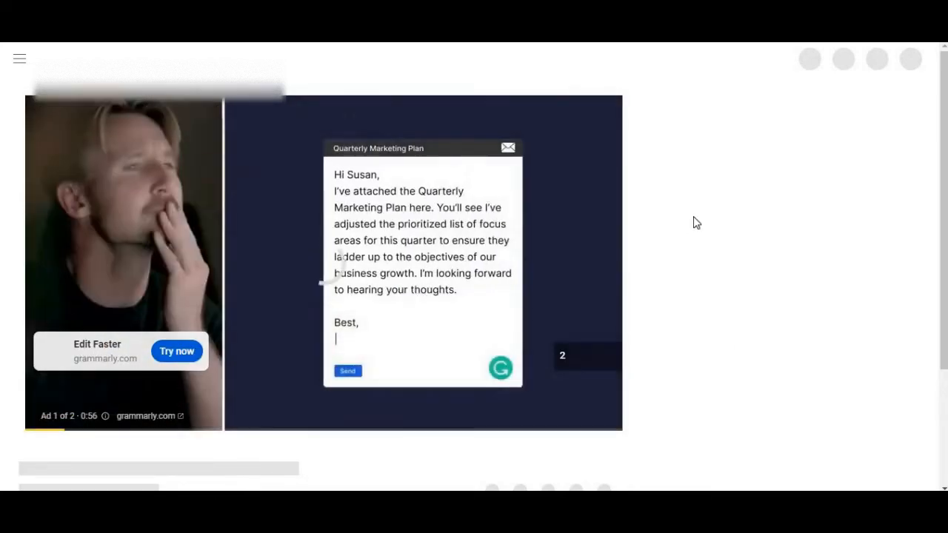
- Skip the YouTube ad so the Kepro appeal-status video plays for review
scroll("down", 3)
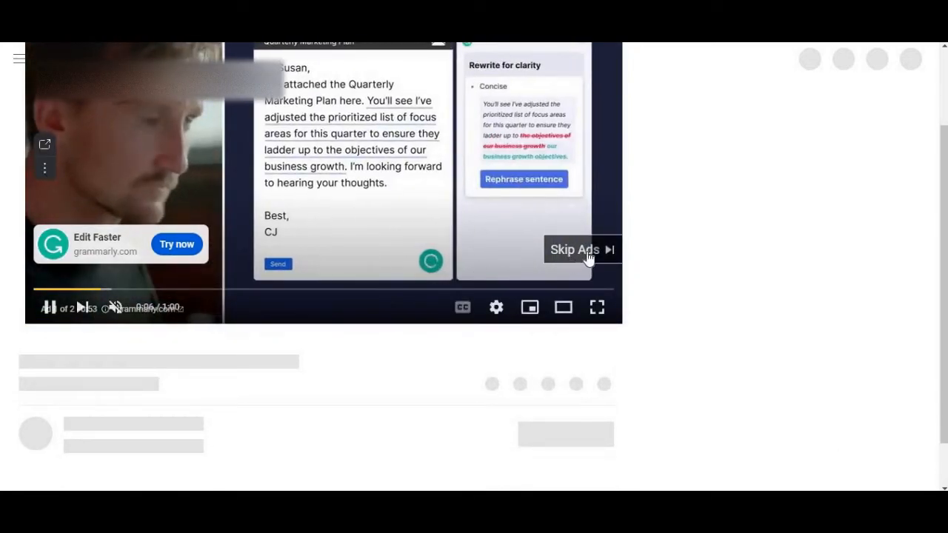
left_click(575, 249)
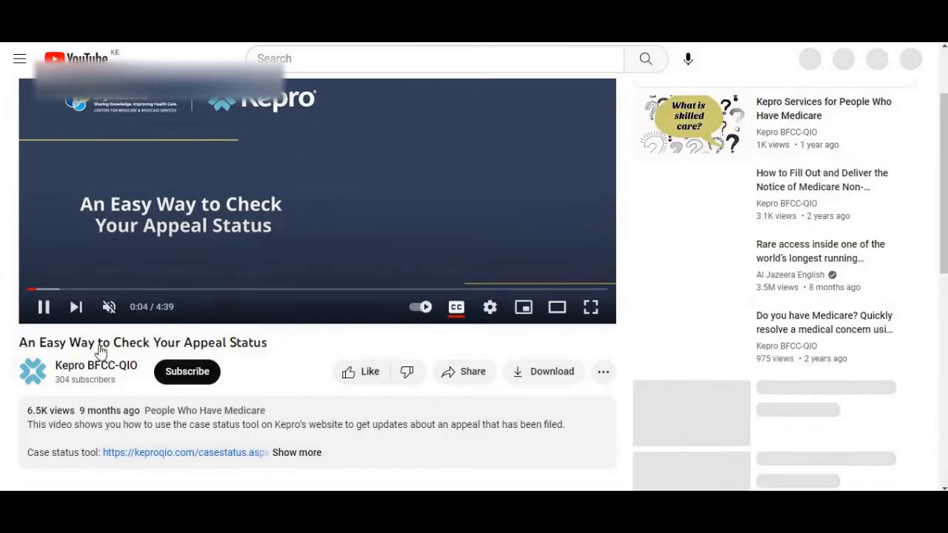
scroll("down", 3)
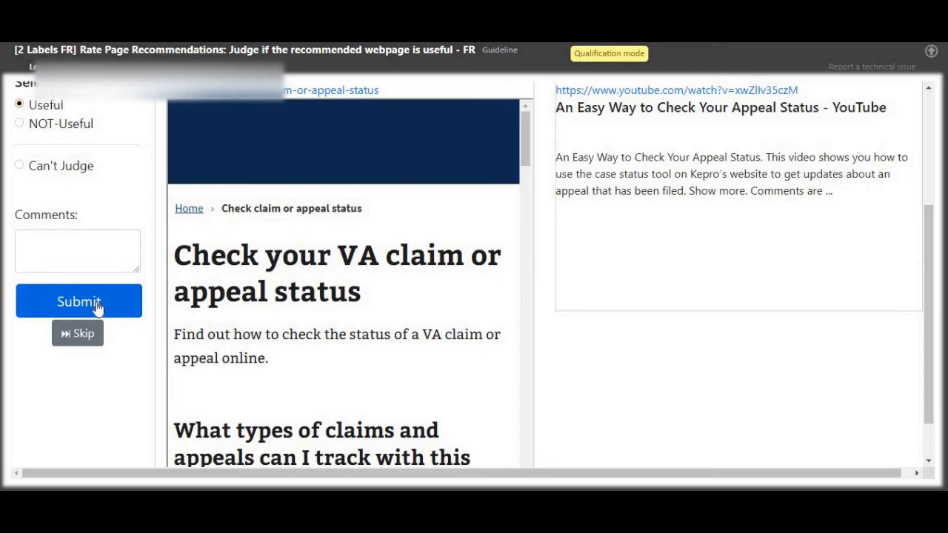
- Submit the VA claim status recommendation as Useful
left_click(78, 301)
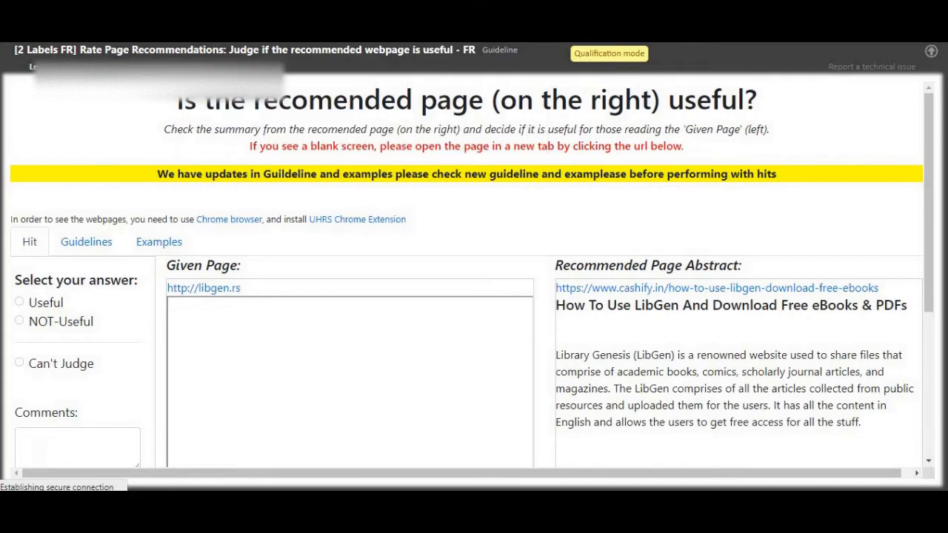
mouse_move(220, 296)
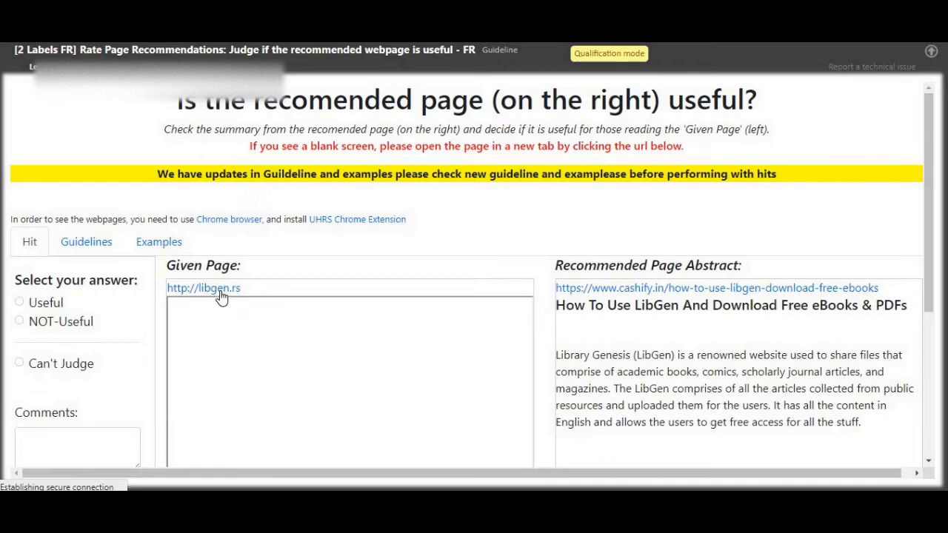
mouse_move(708, 341)
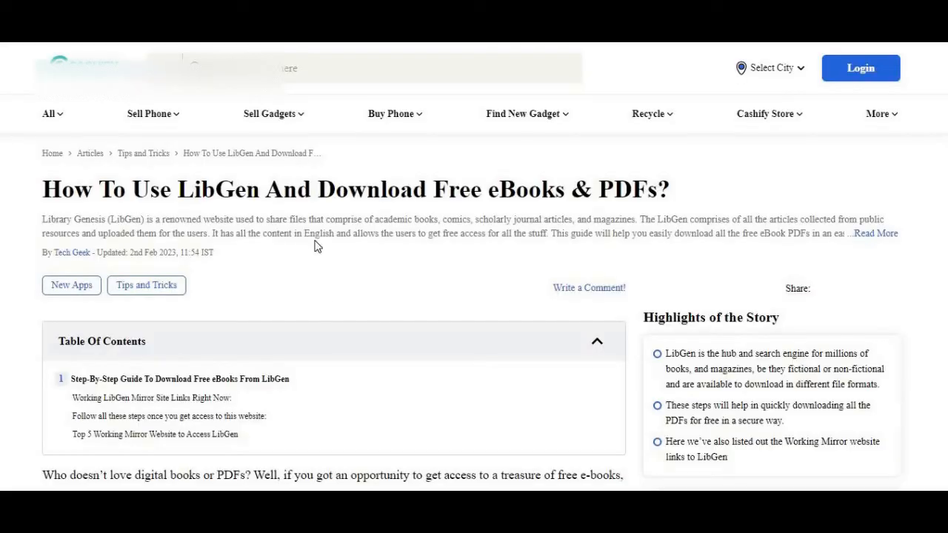
- Return from the cashify LibGen article and submit the LibGen recommendation as Useful
left_click(391, 113)
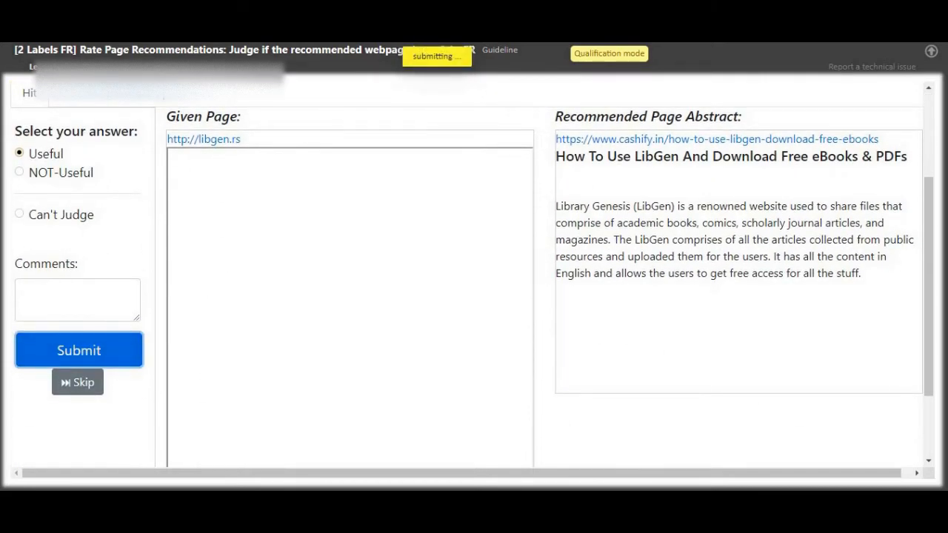
left_click(78, 350)
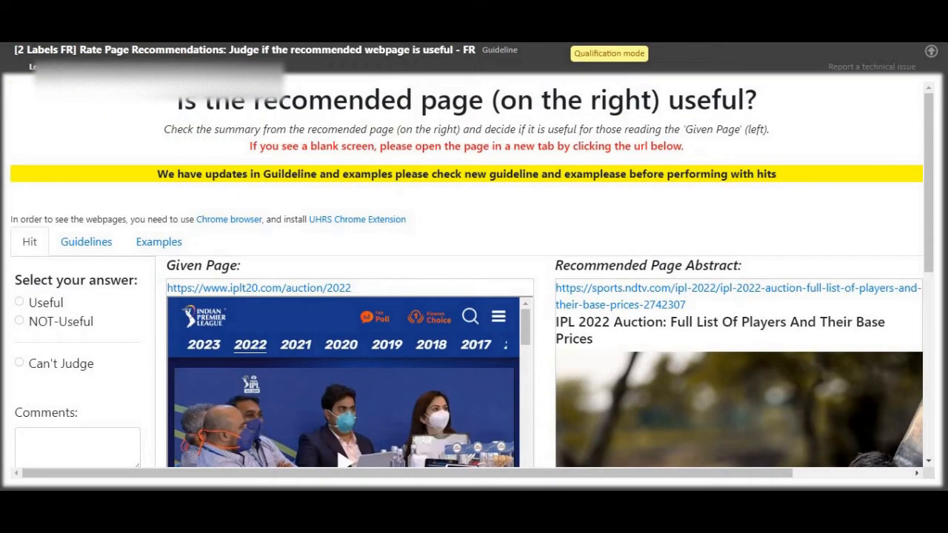
mouse_move(269, 287)
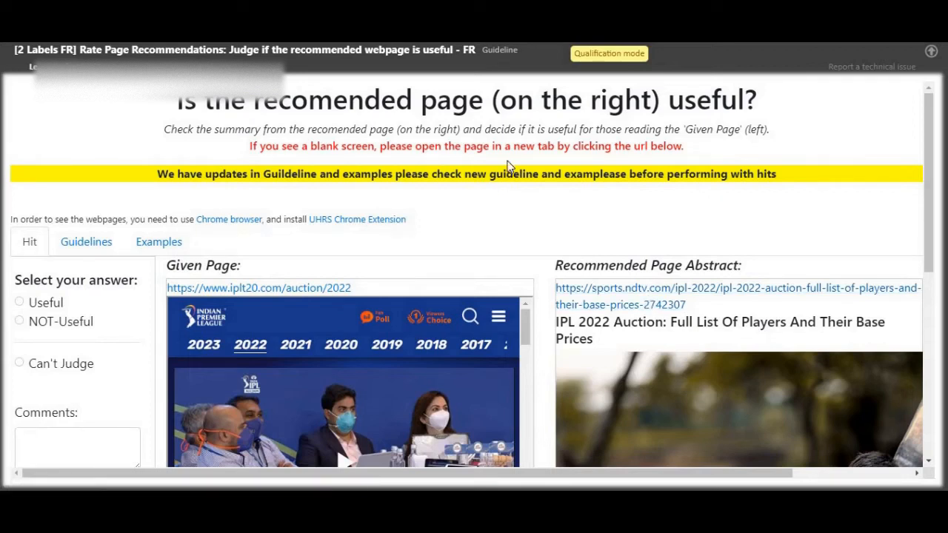
mouse_move(400, 80)
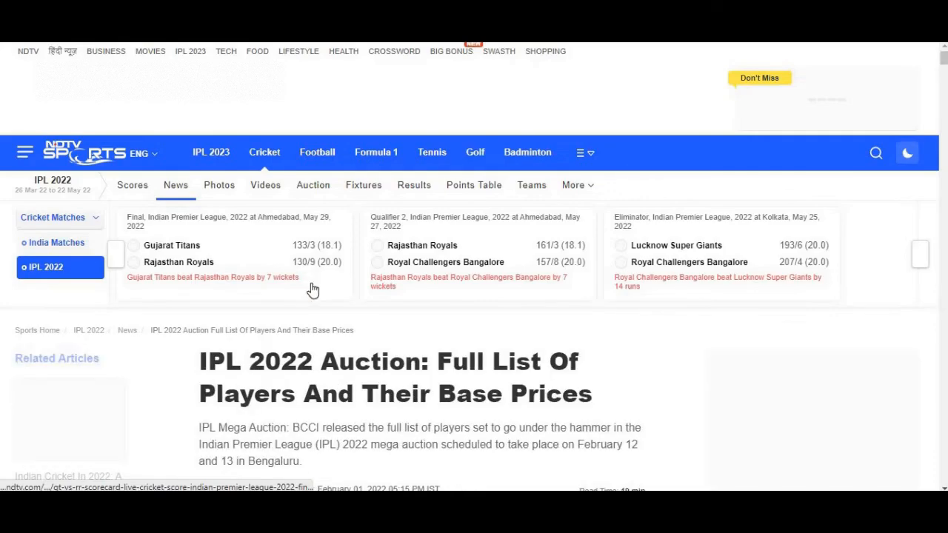
- Dismiss the NDTV cricket alerts popup and read through the IPL 2022 auction pages
scroll("down", 3)
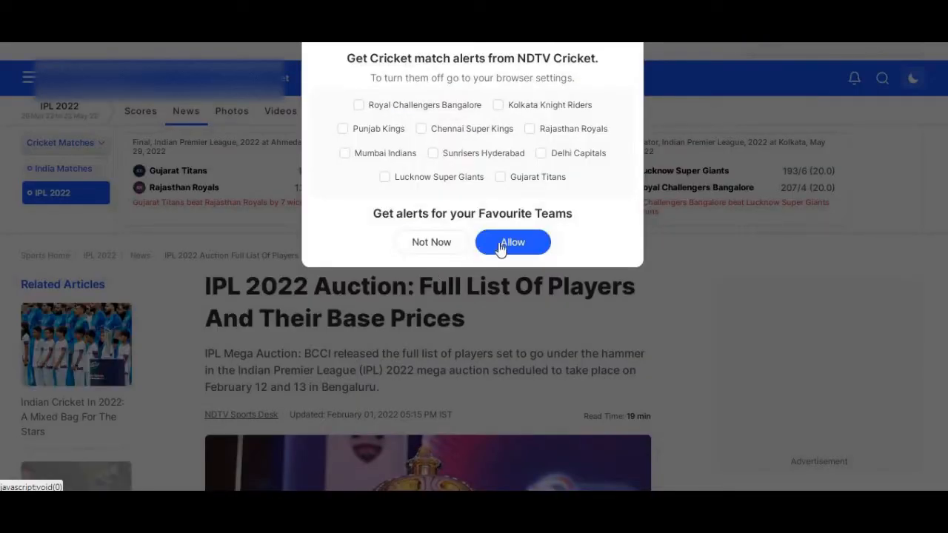
left_click(513, 243)
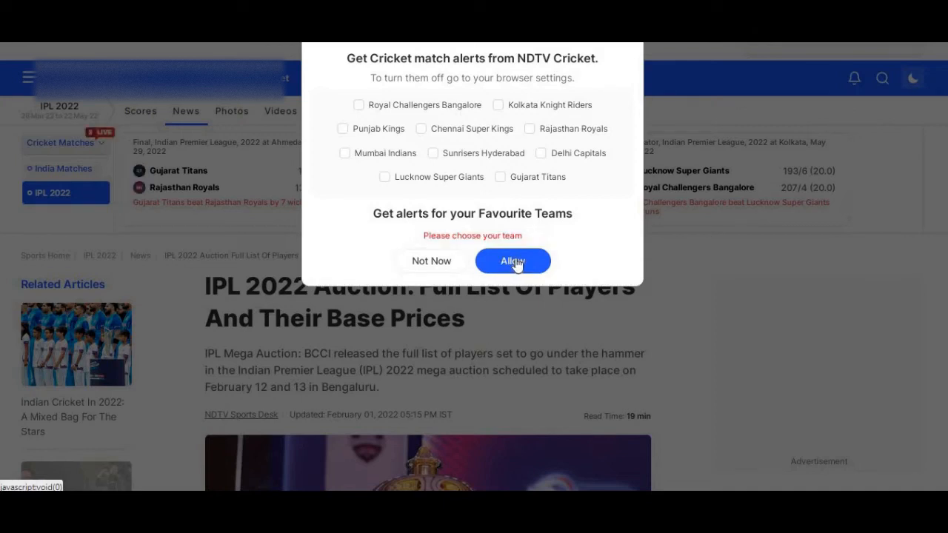
mouse_move(443, 267)
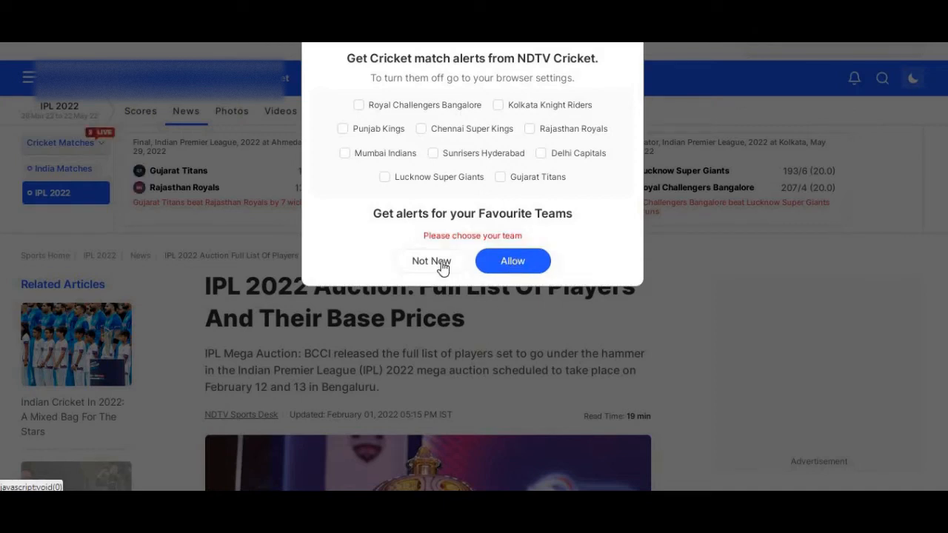
left_click(430, 261)
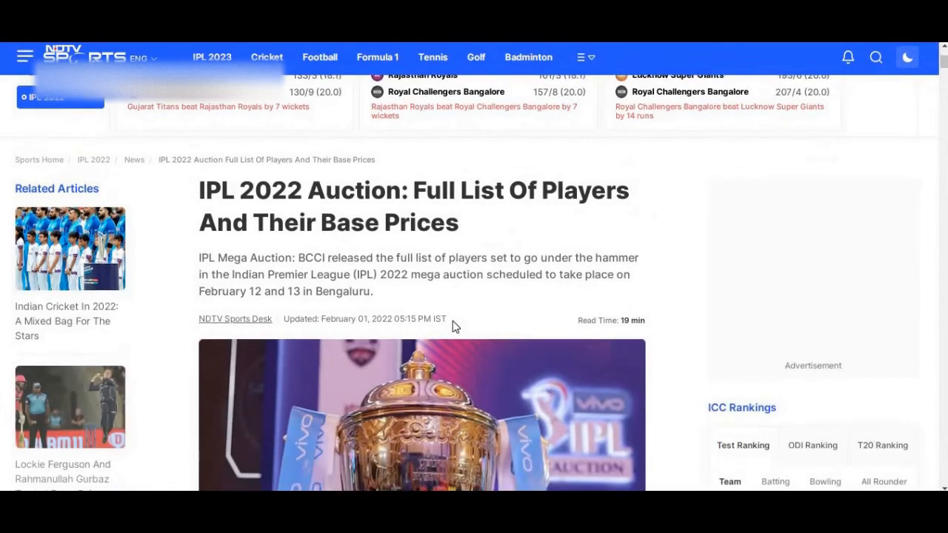
scroll("down", 3)
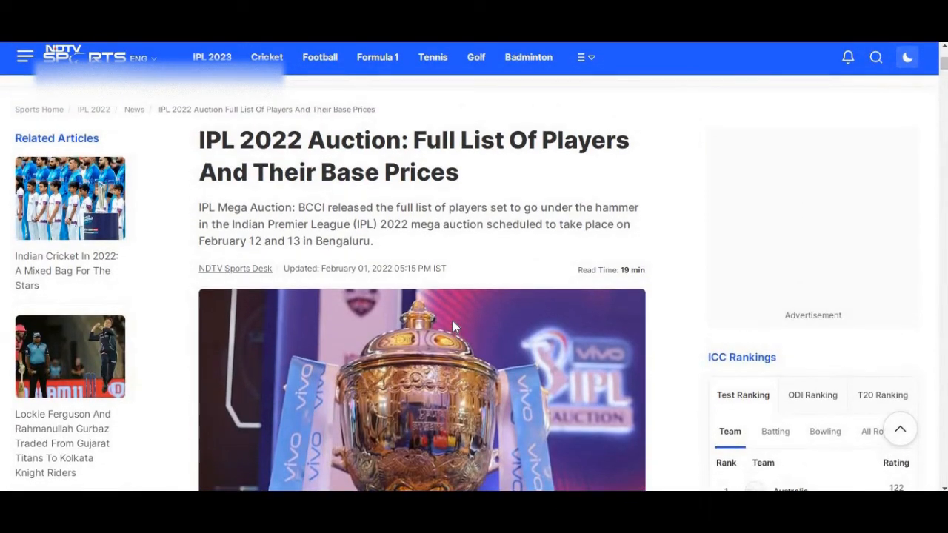
scroll("down", 3)
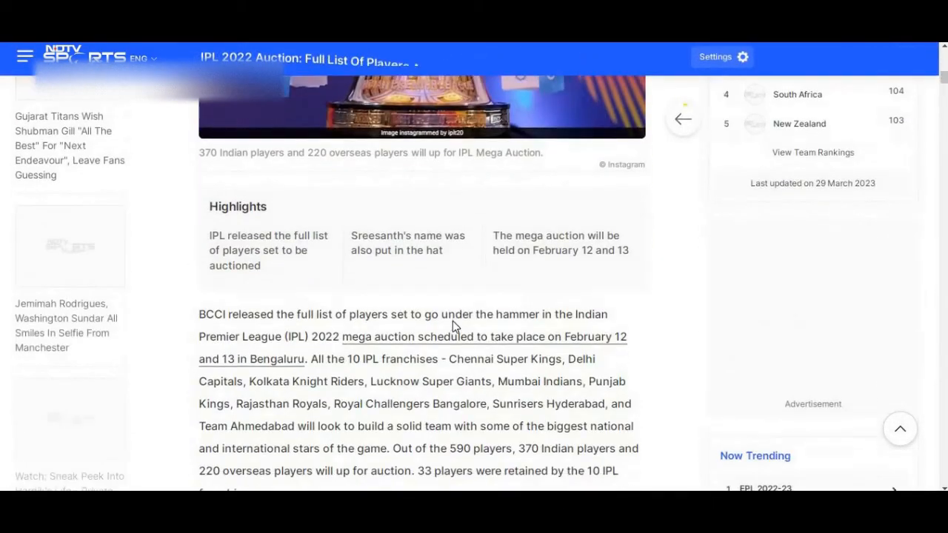
scroll("down", 3)
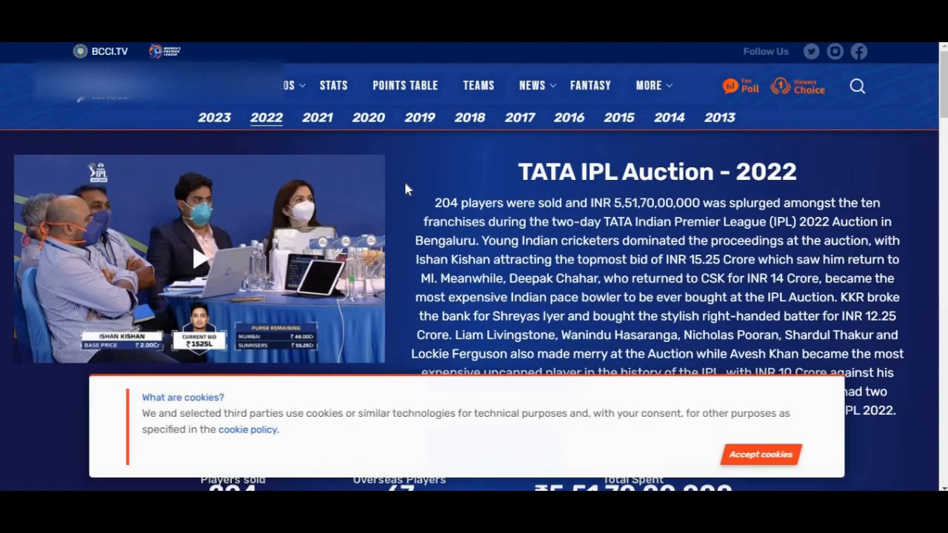
mouse_move(704, 312)
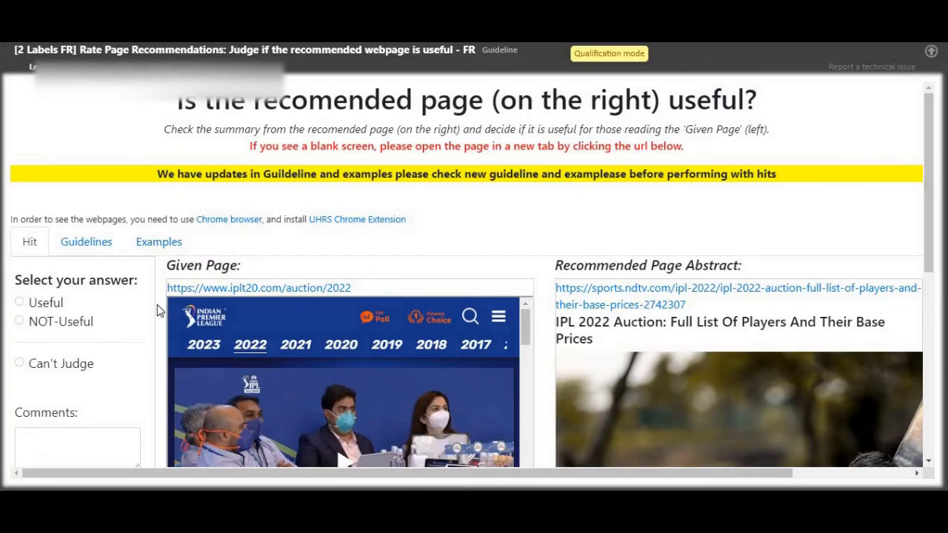
- Judge the IPL 2022 auction recommendation Useful and submit it
left_click(17, 303)
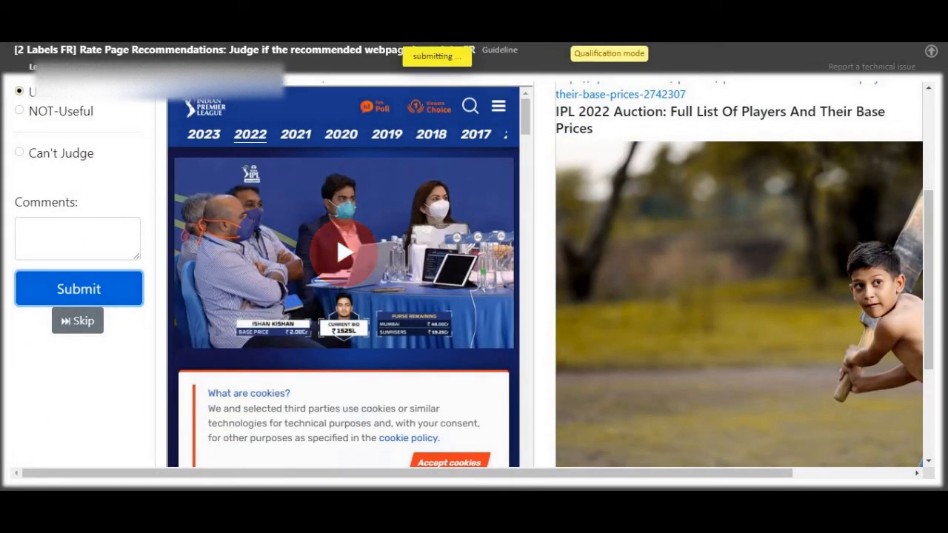
left_click(79, 288)
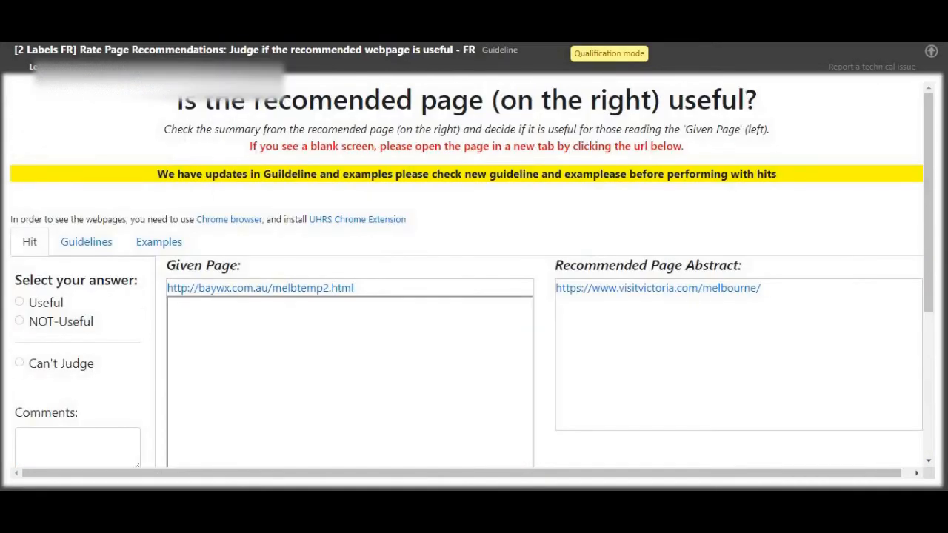
mouse_move(294, 297)
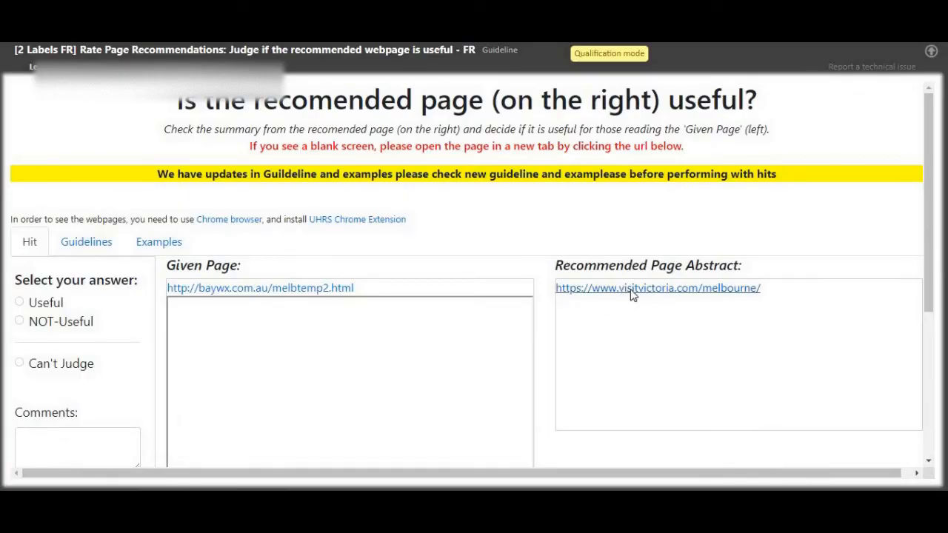
- Review the visitvictoria.com page and submit the Melbourne recommendation as Useful
left_click(657, 287)
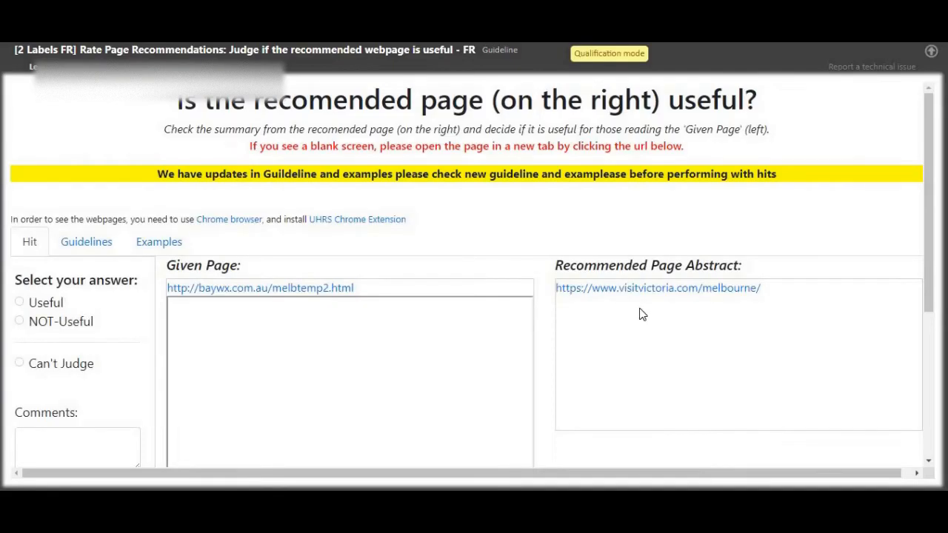
left_click(658, 288)
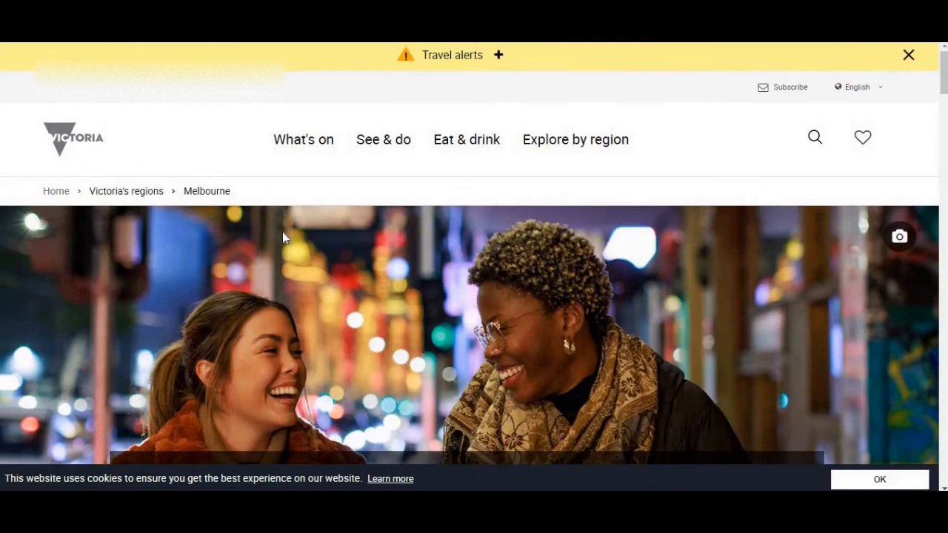
scroll("down", 3)
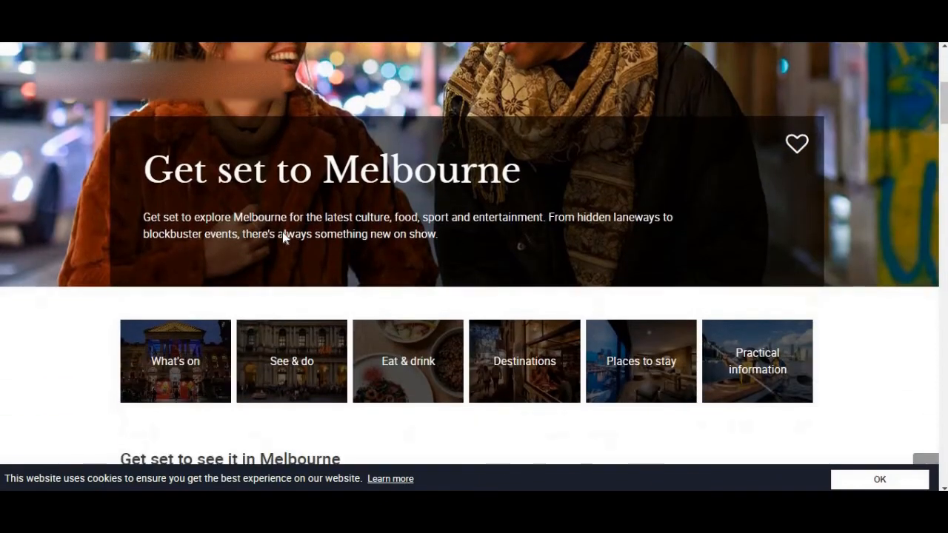
scroll("down", 3)
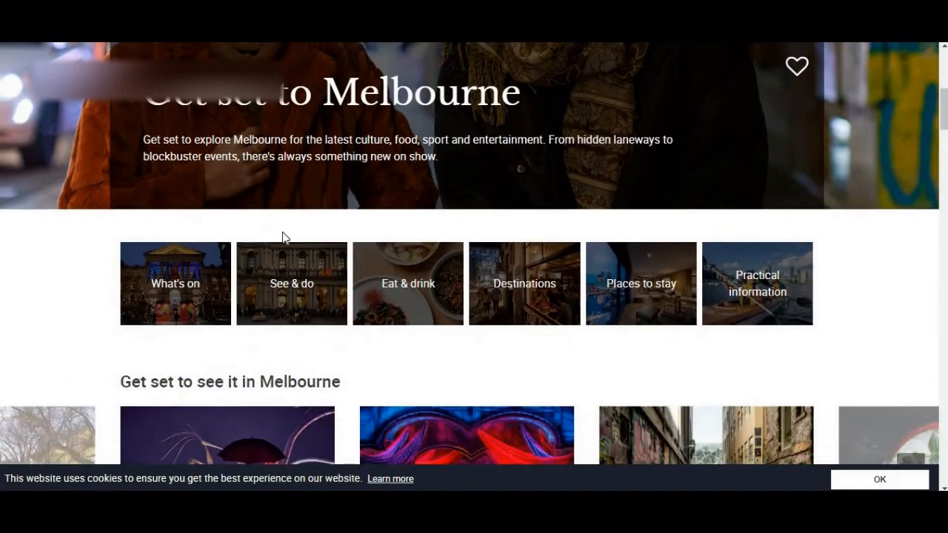
scroll("up", 3)
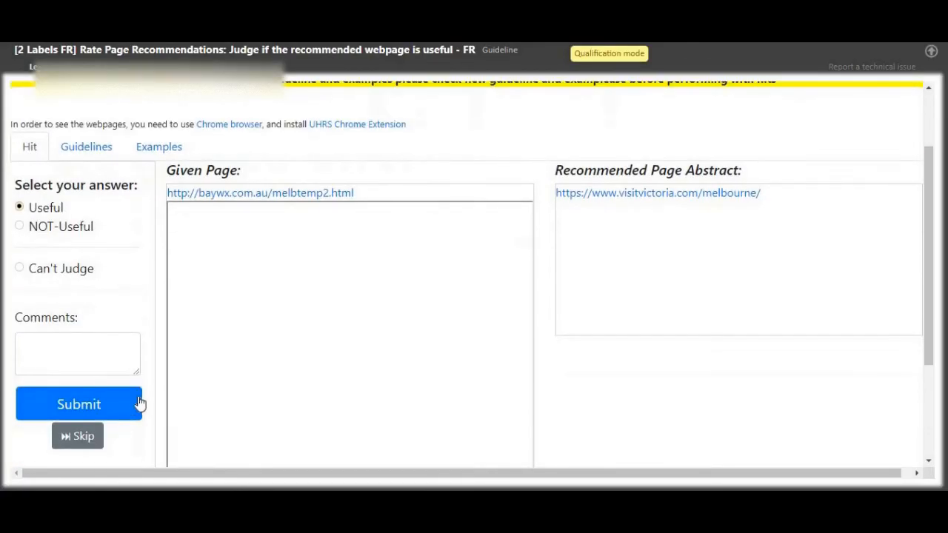
left_click(78, 403)
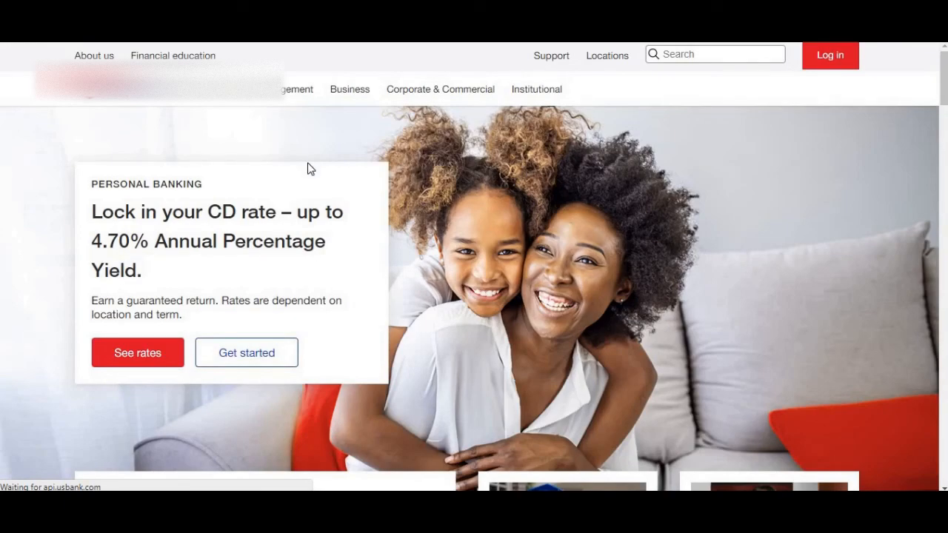
- Return from the usbank.com page and mark the U.S. Bank personal banking recommendation as Useful
left_click(829, 55)
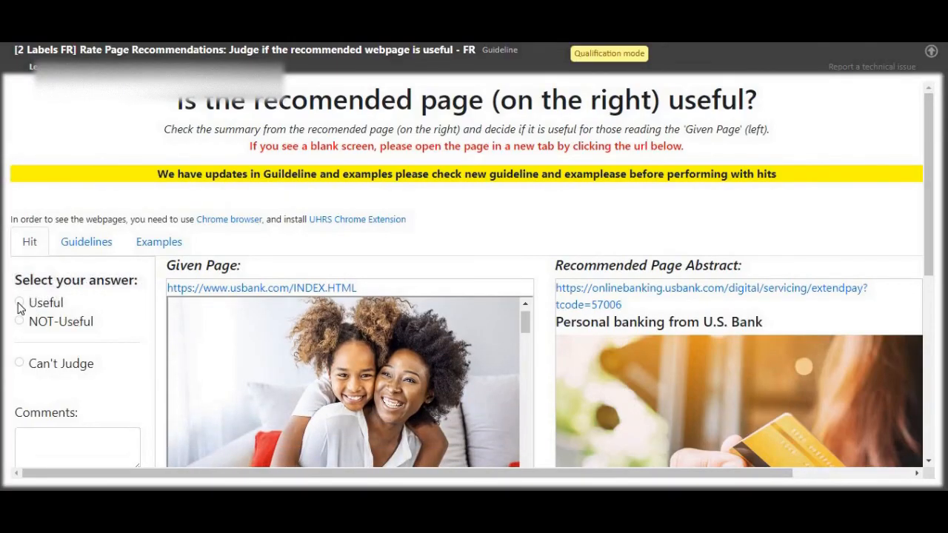
left_click(19, 302)
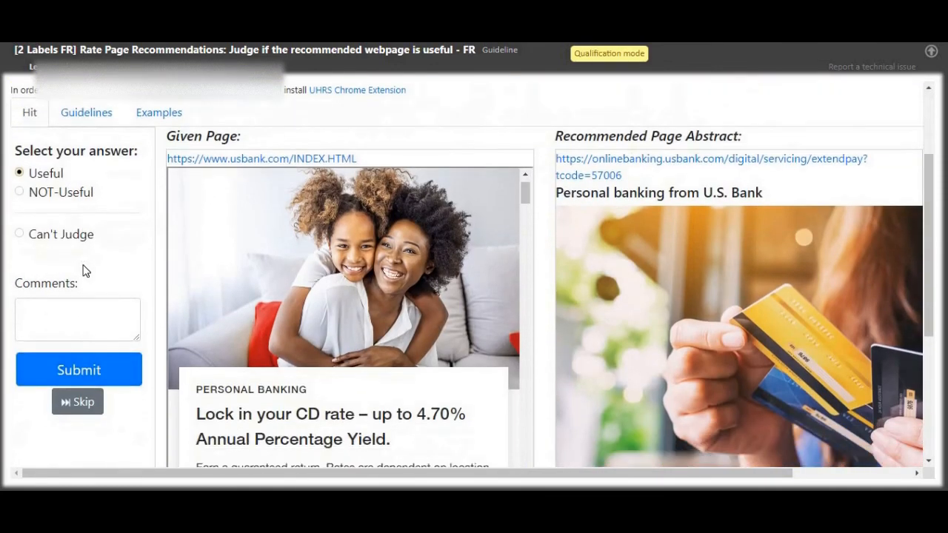
scroll("down", 3)
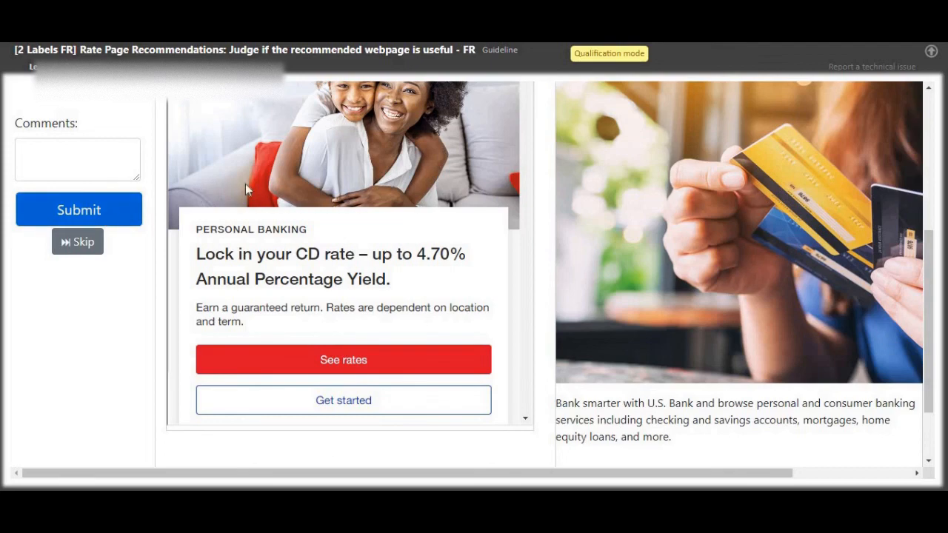